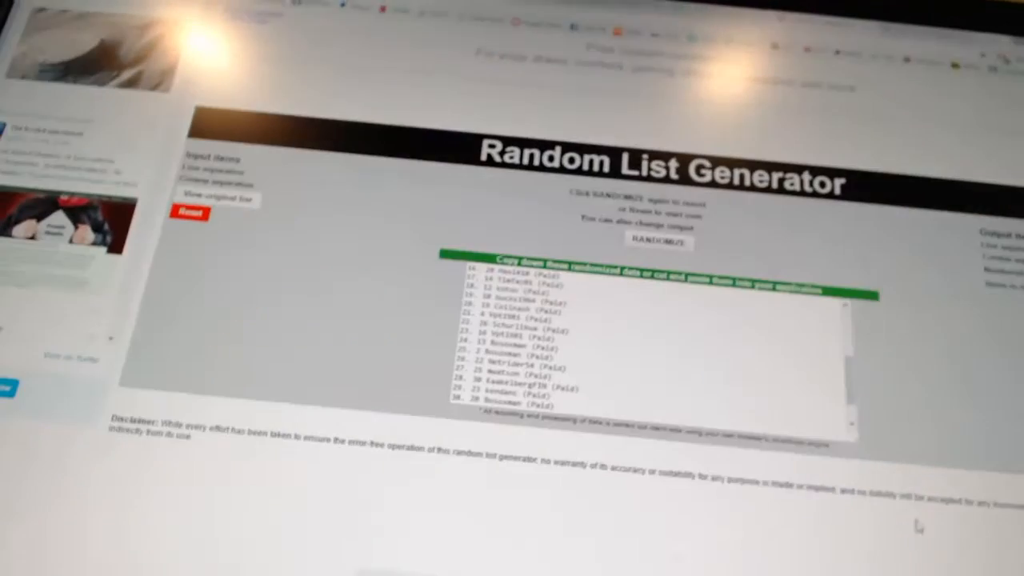
# Reshuffle the team names with RANDOMIZE and select the whole randomized list for copying
pyautogui.click(657, 240)
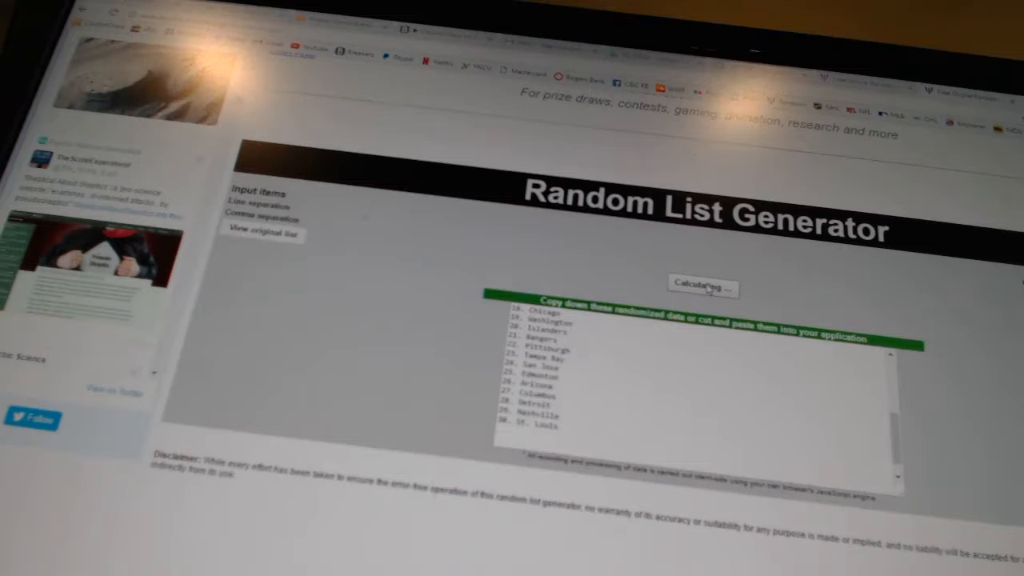
pyautogui.click(701, 286)
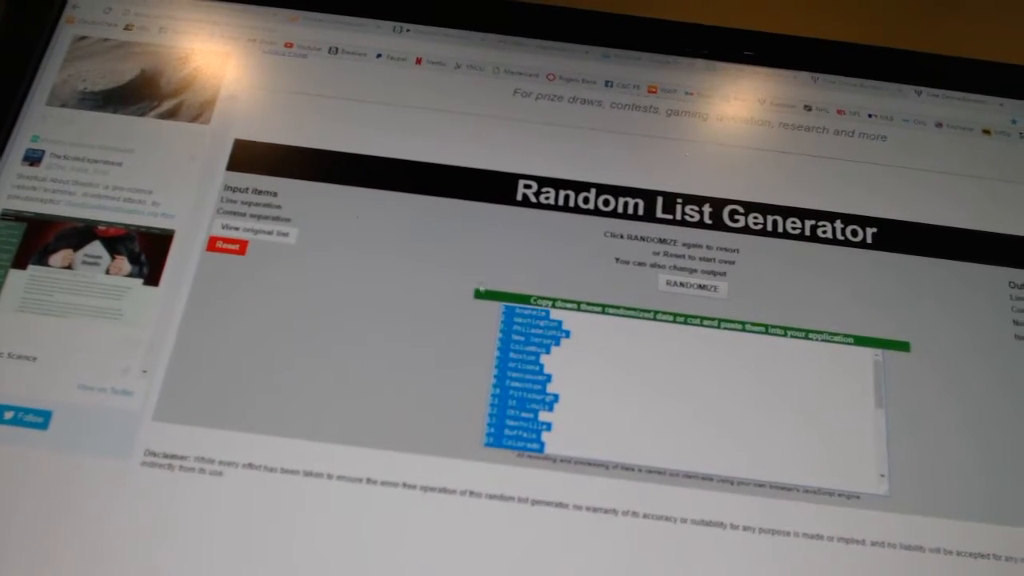